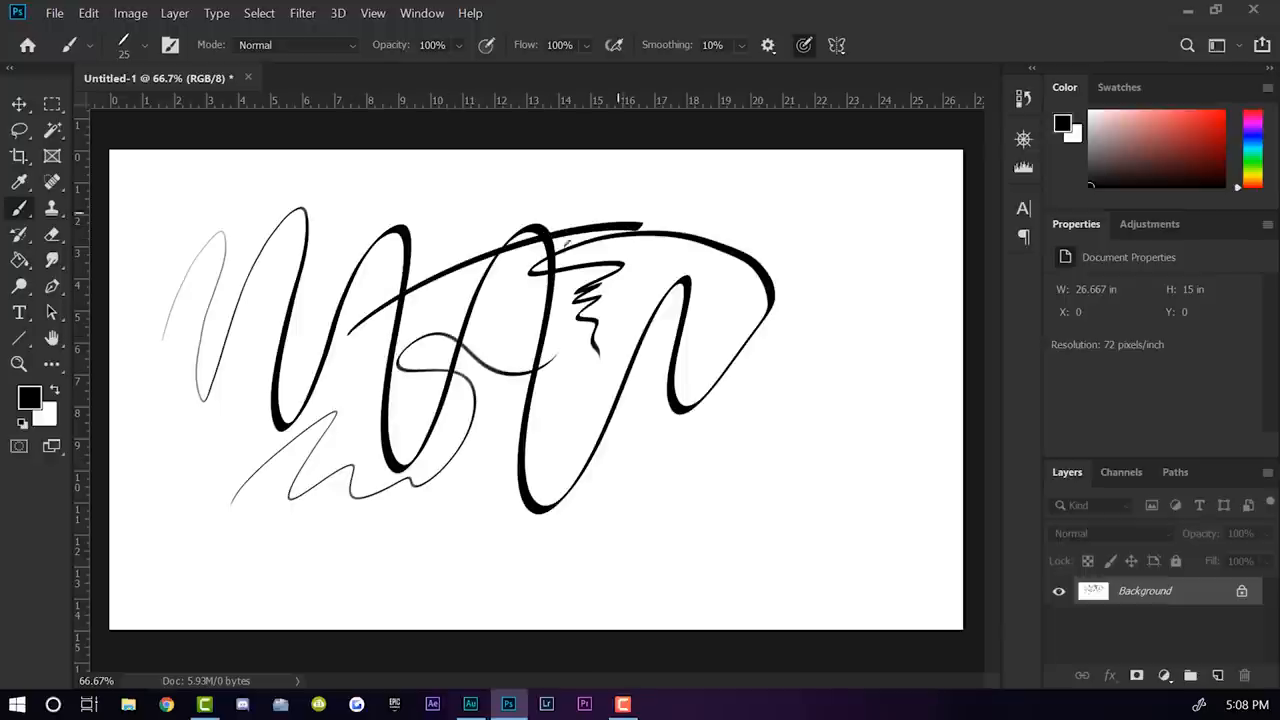
- Paint two short wavy black brush strokes just above the top scribbles on the canvas
left_click_drag(444, 210, 590, 180)
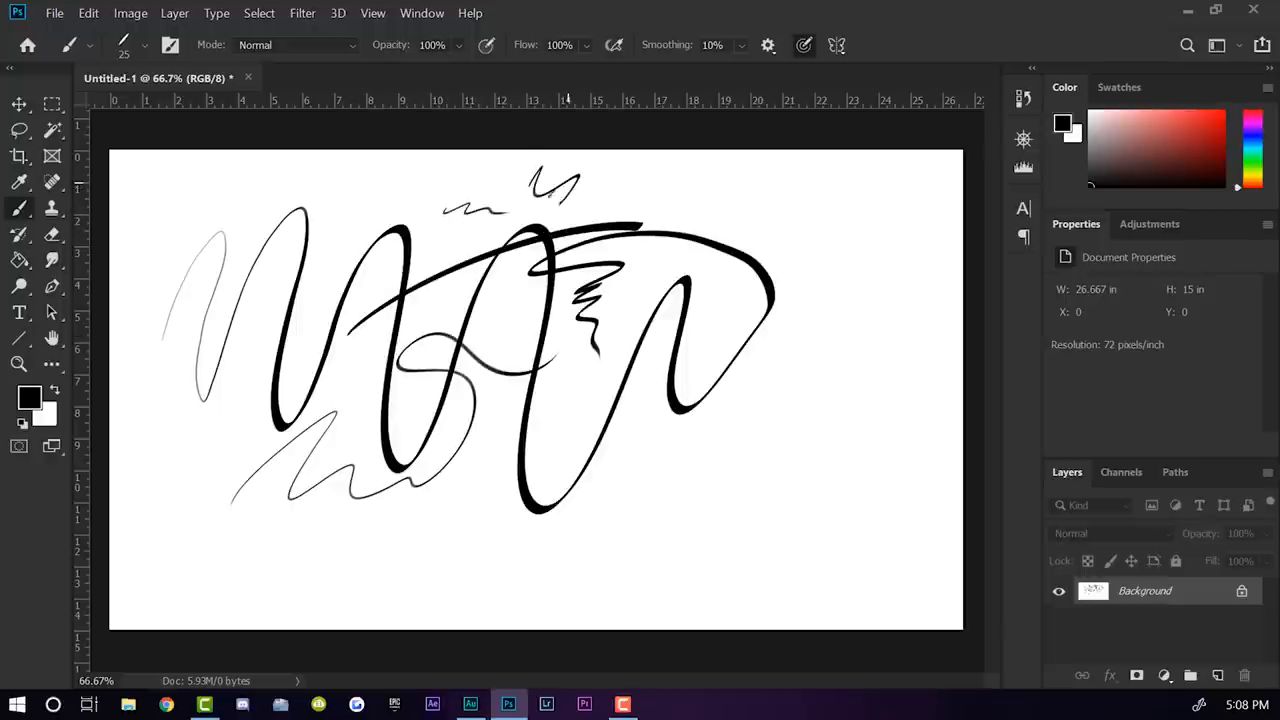
left_click_drag(536, 184, 680, 196)
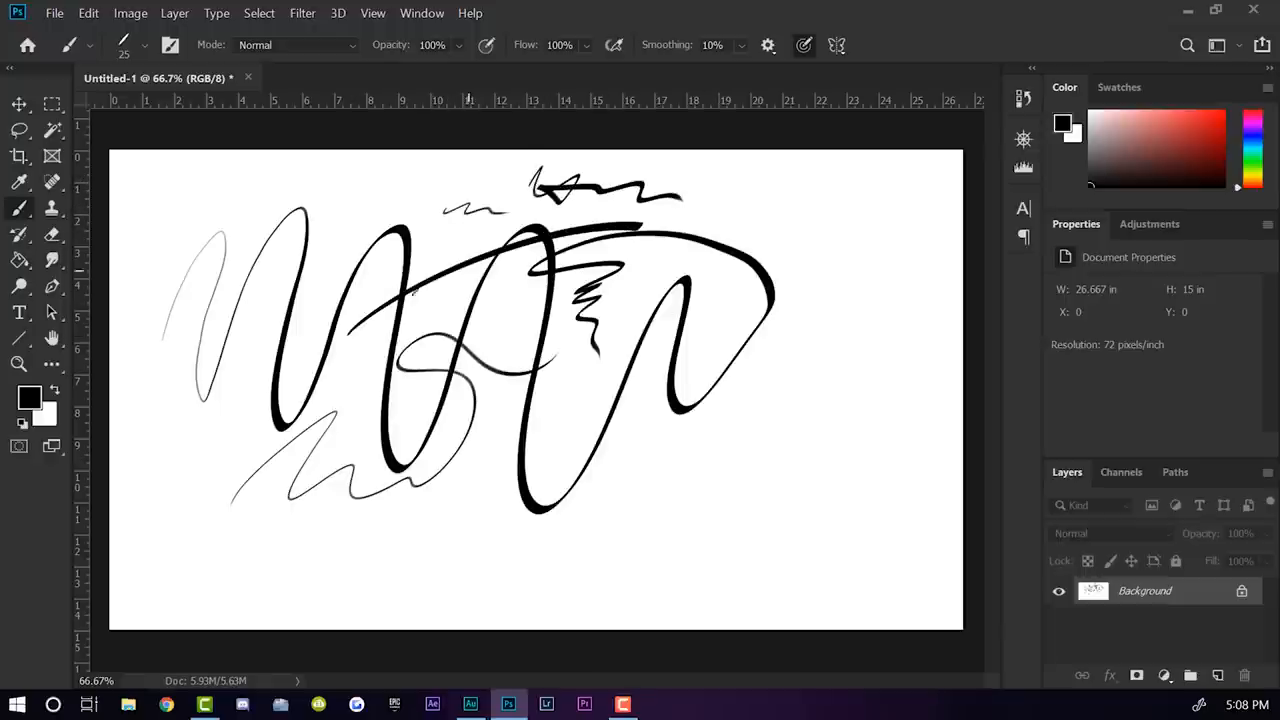